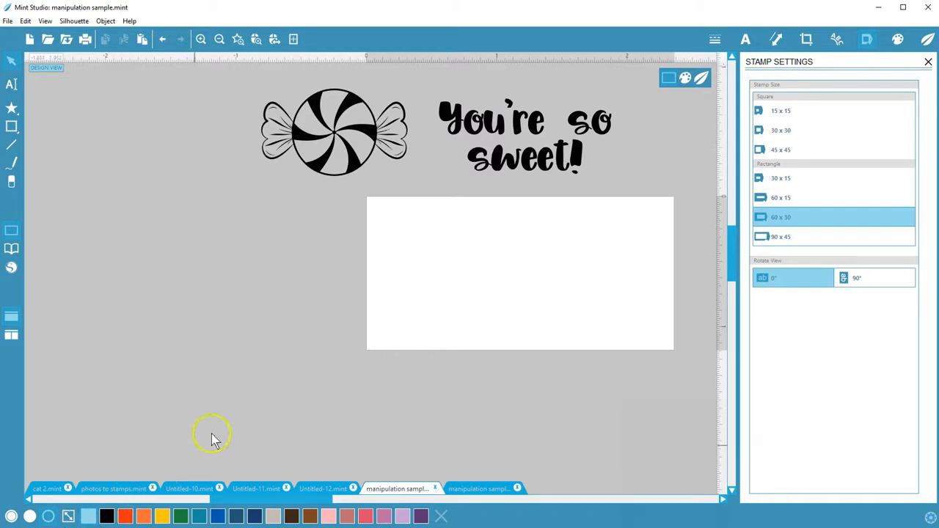
mouse_move(315, 193)
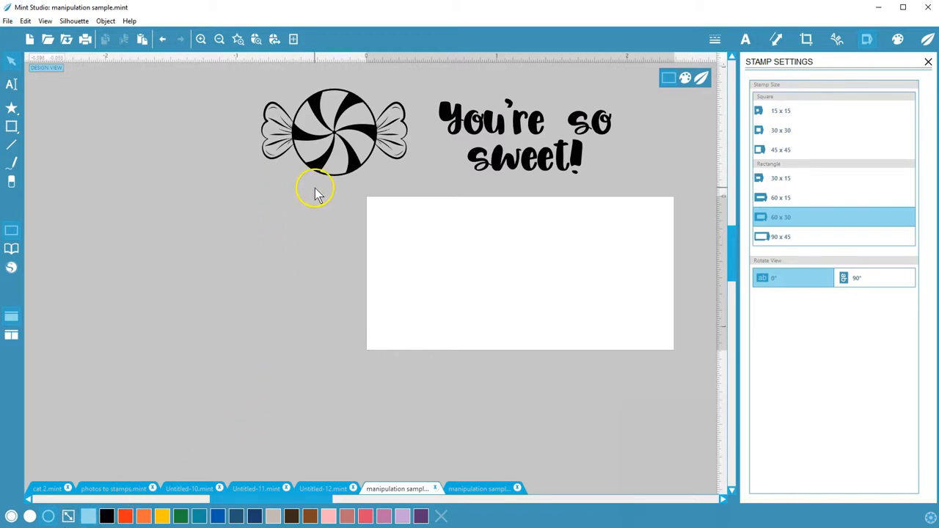
mouse_move(327, 192)
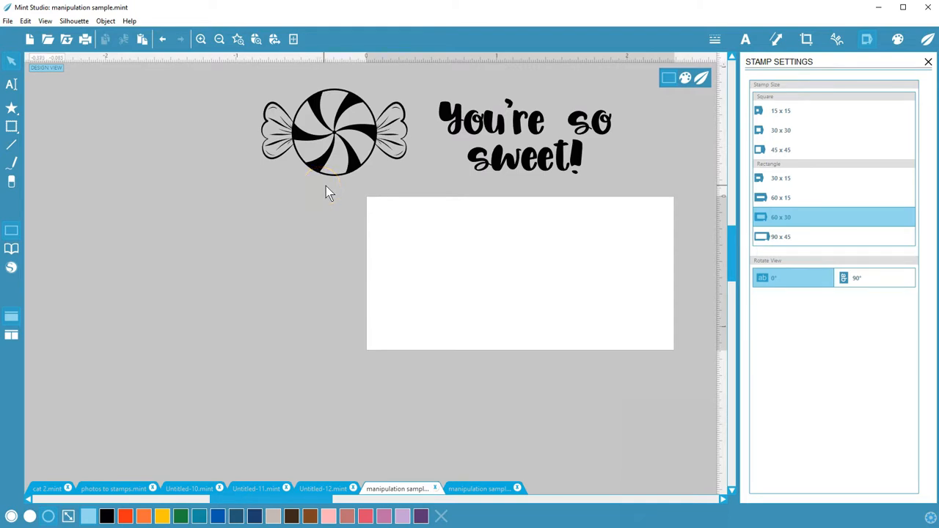
mouse_move(489, 193)
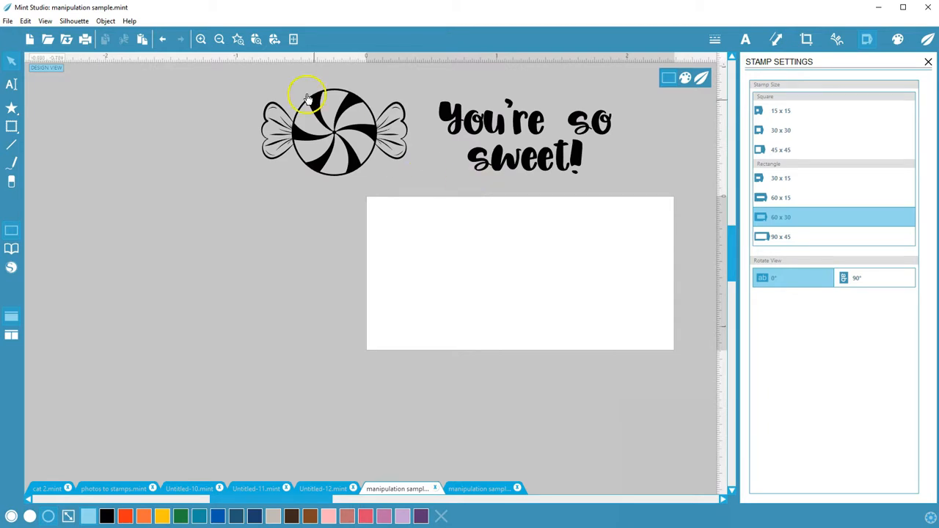
Step: Select the peppermint candy graphic beside the 'You're so sweet!' text
left_click(105, 21)
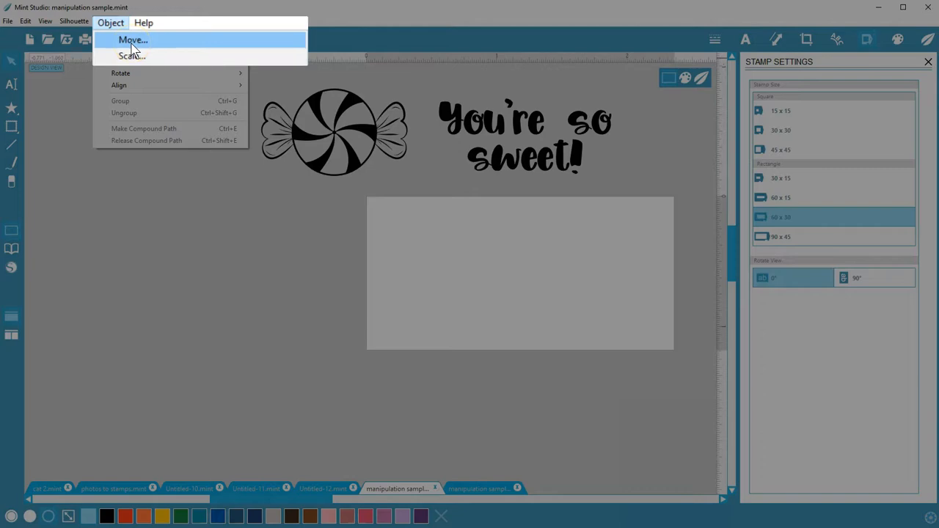
Step: Move the candy's corner to X 0.000, Y 0.000 with the Move settings
left_click(139, 41)
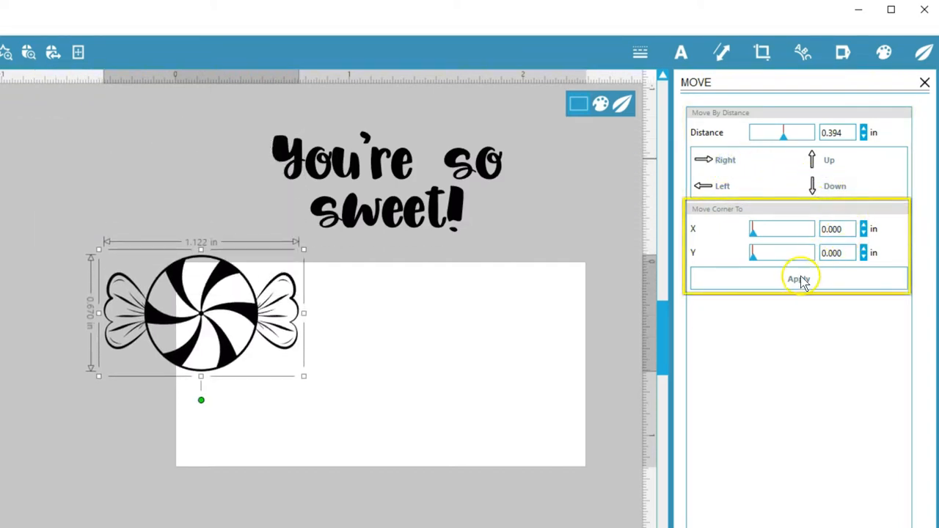
left_click(799, 279)
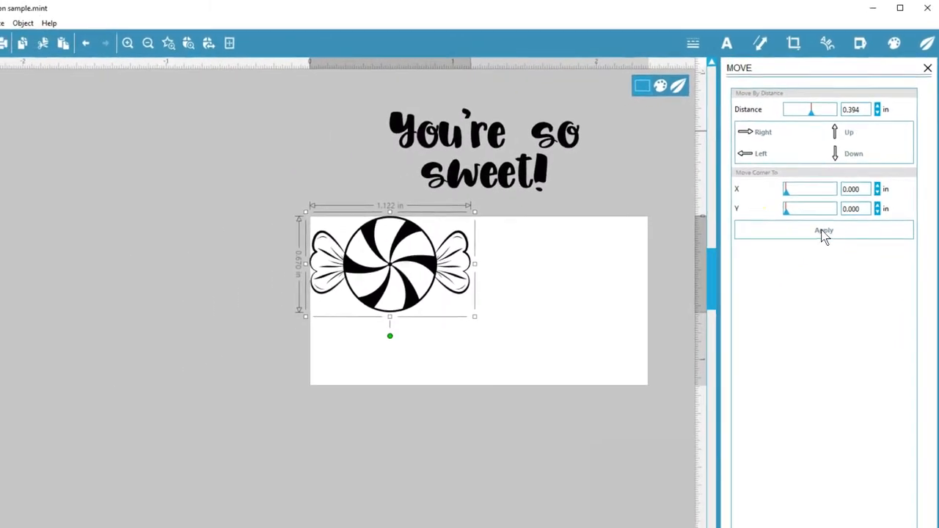
Step: Shrink the candy and size the rectangle border to 2.300 by 1.100 inches
left_click(762, 43)
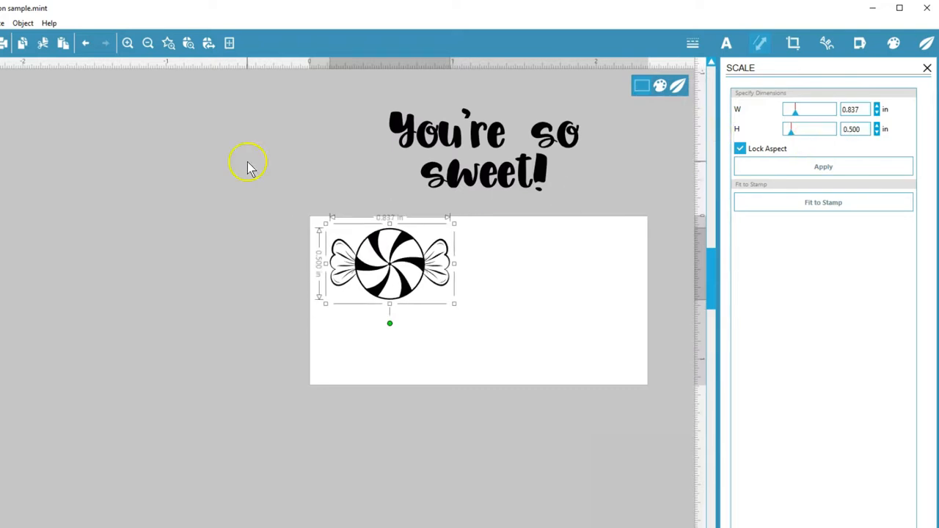
left_click(276, 218)
type("2.300")
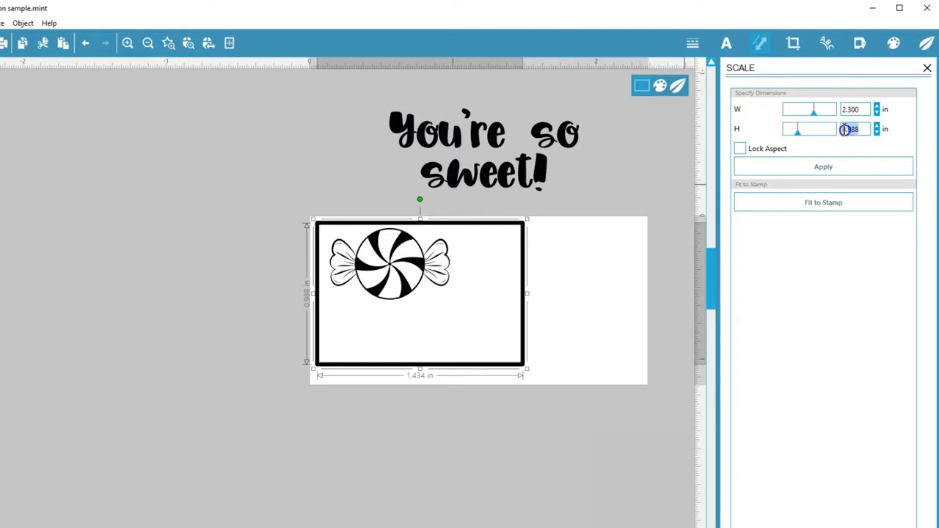
type("1.1")
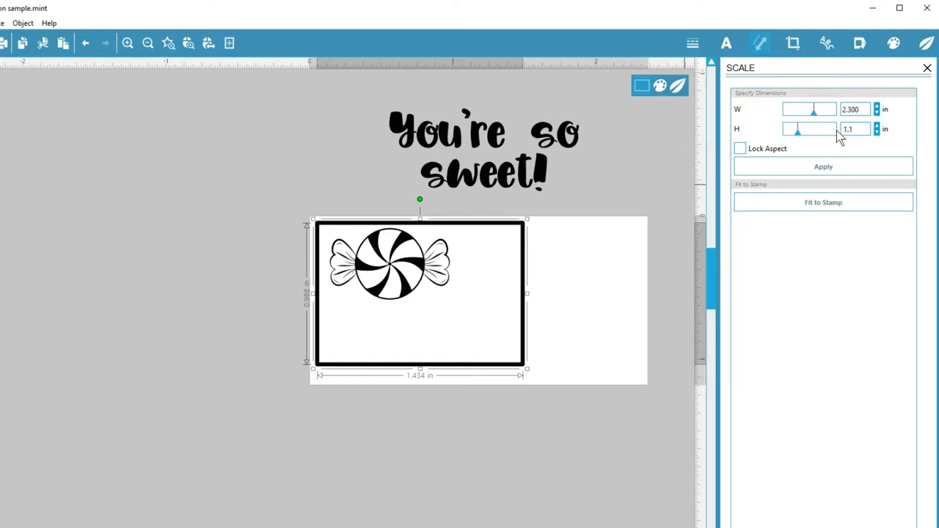
left_click(823, 166)
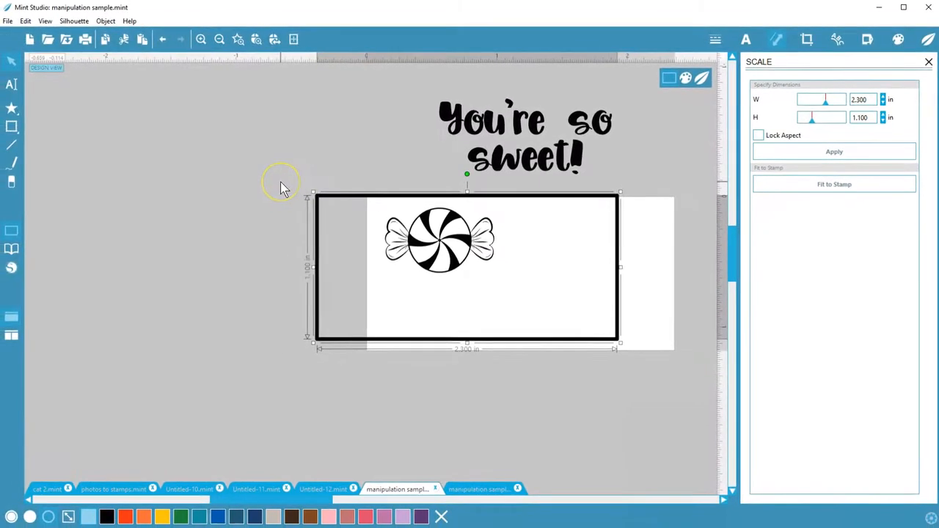
Step: Fit the 'You're so sweet!' text to the stamp area, then reselect the candy
left_click(528, 162)
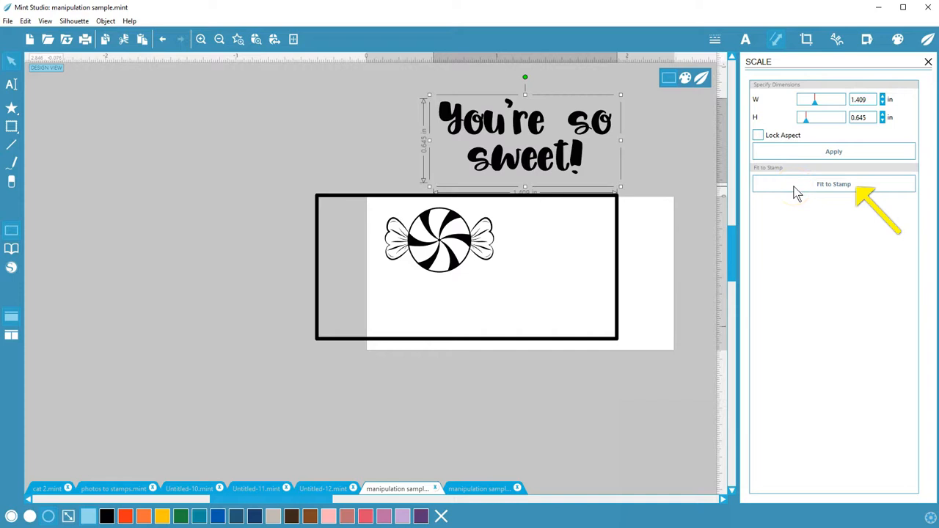
left_click(834, 184)
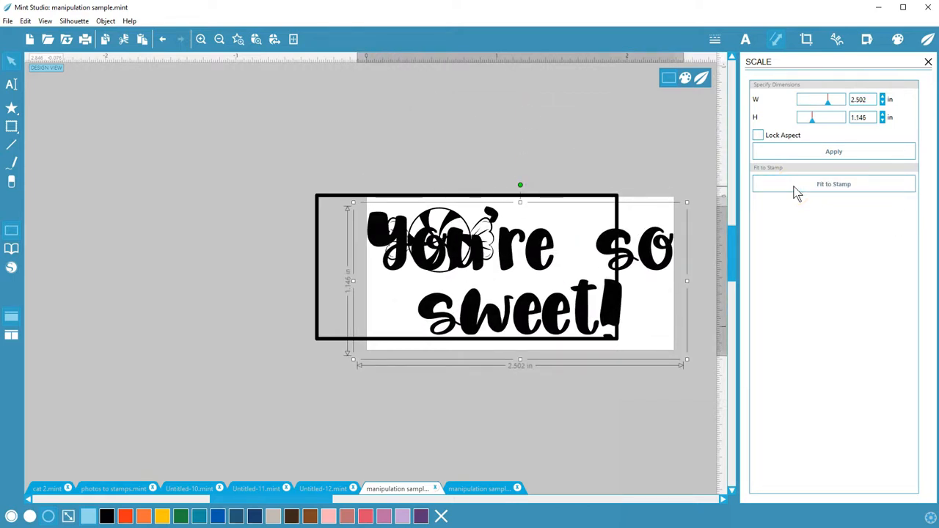
mouse_move(412, 196)
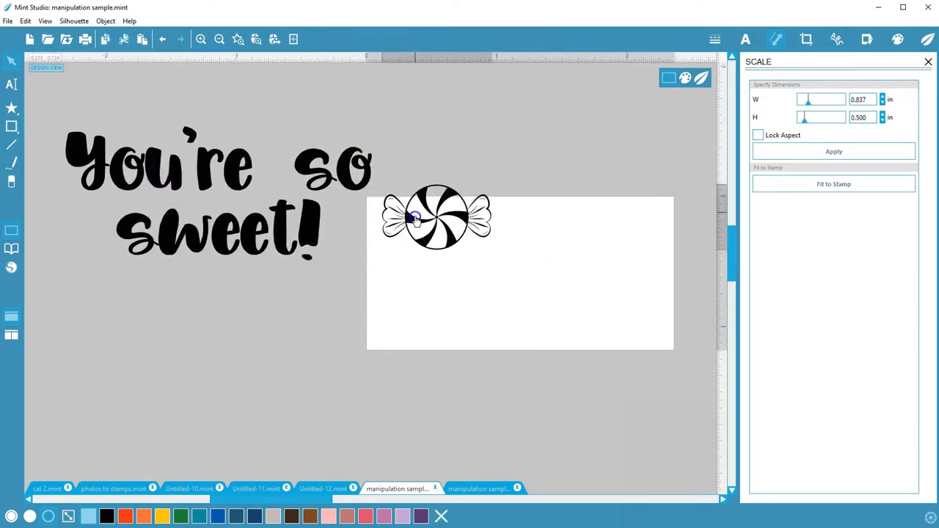
left_click(107, 21)
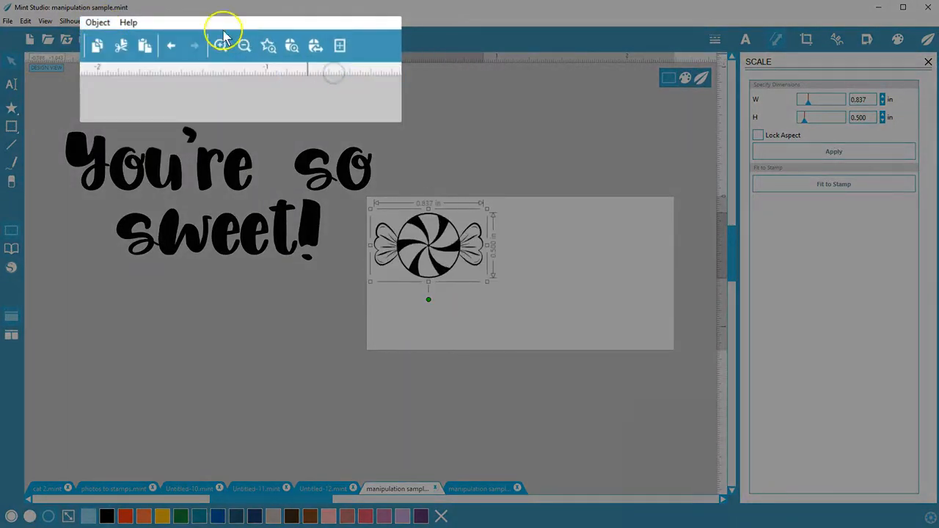
Step: Make two mirrored copies of the candy using Mirror Options
left_click(108, 21)
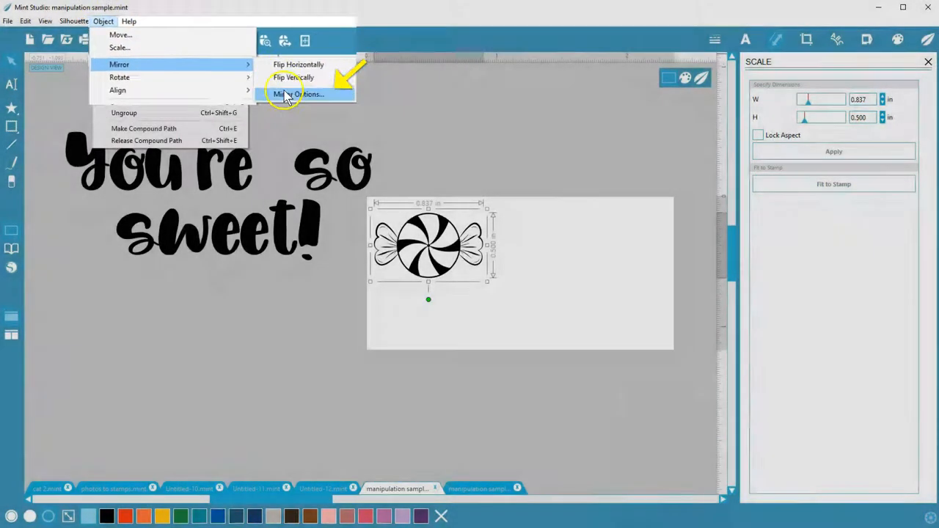
left_click(298, 93)
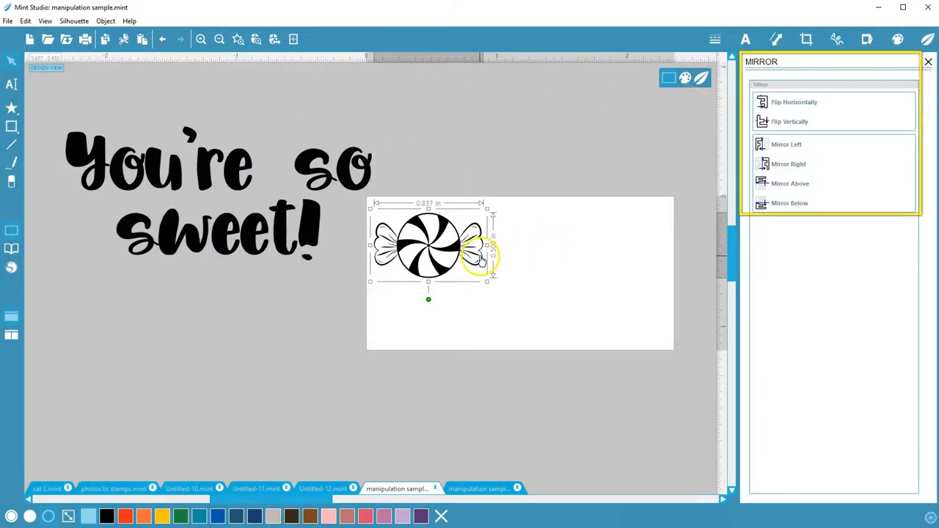
left_click(790, 164)
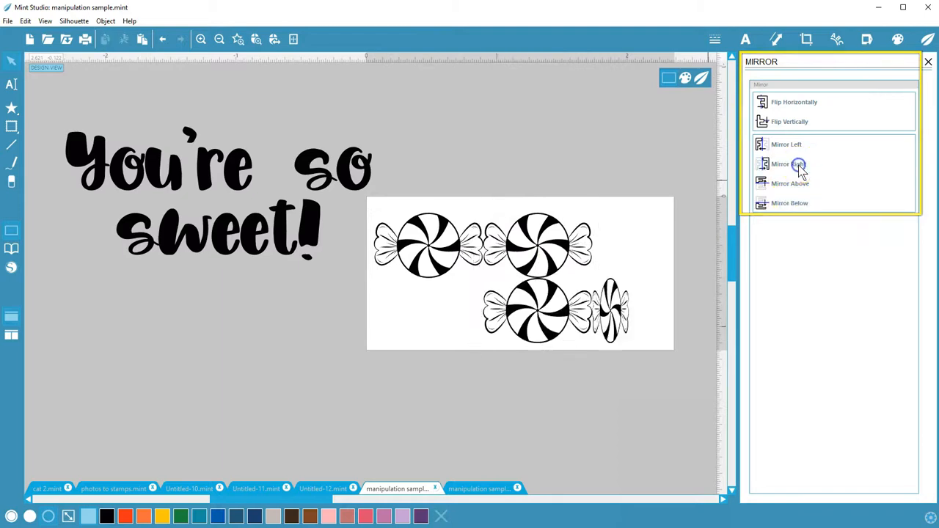
left_click(789, 164)
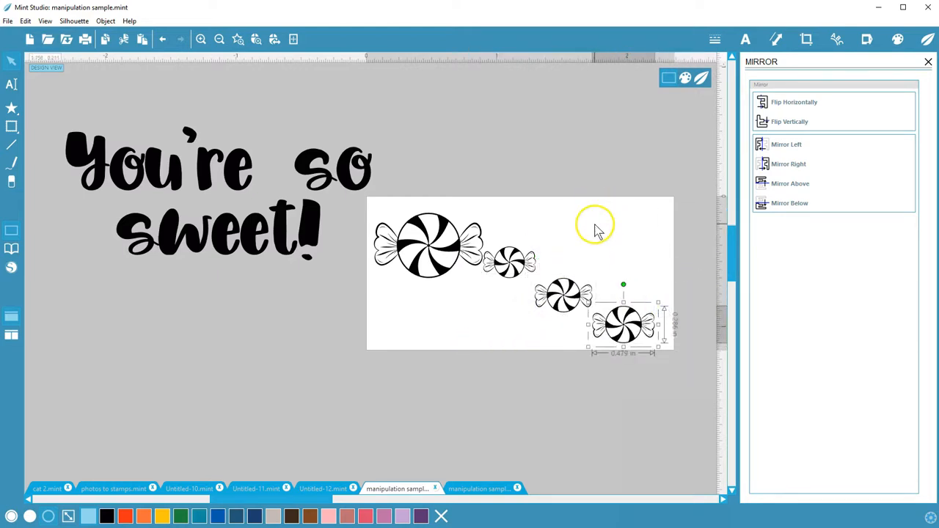
left_click(108, 21)
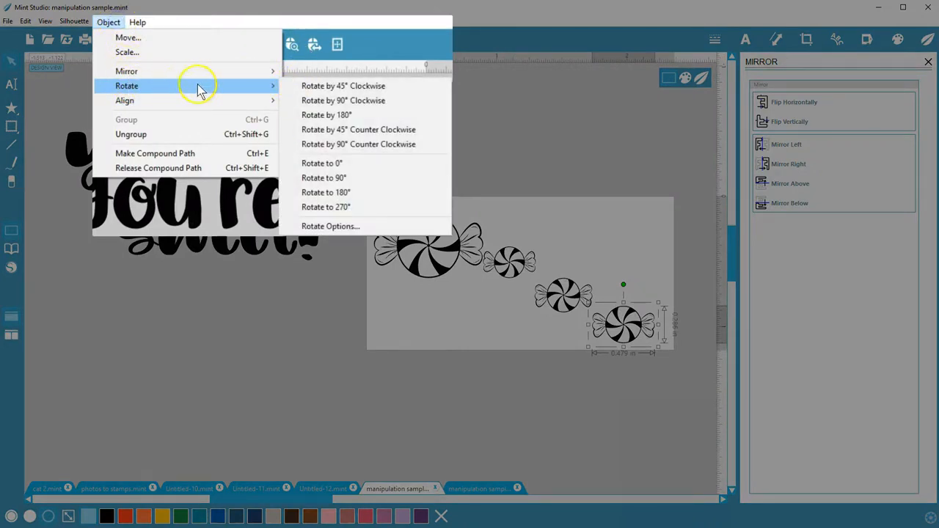
mouse_move(292, 101)
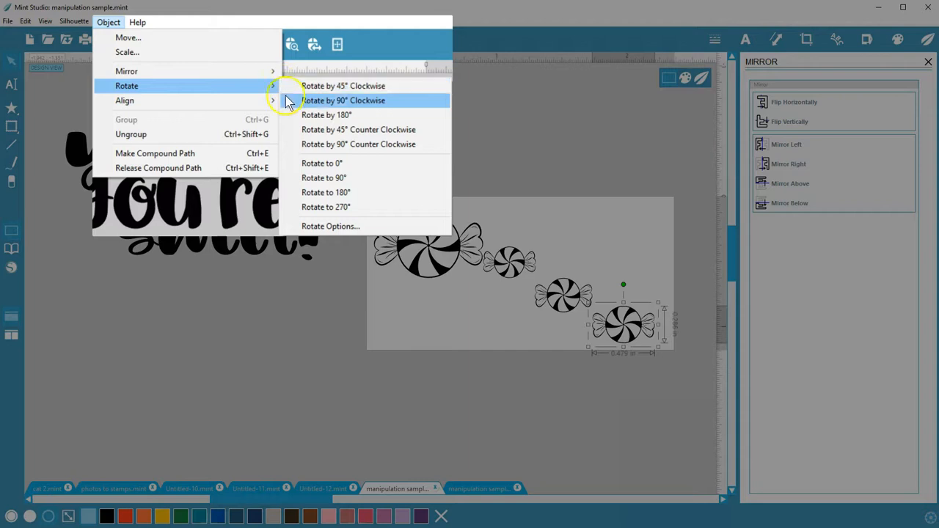
Step: Rotate candies a quarter turn and at an angle, then marquee-select text and candies
left_click(348, 100)
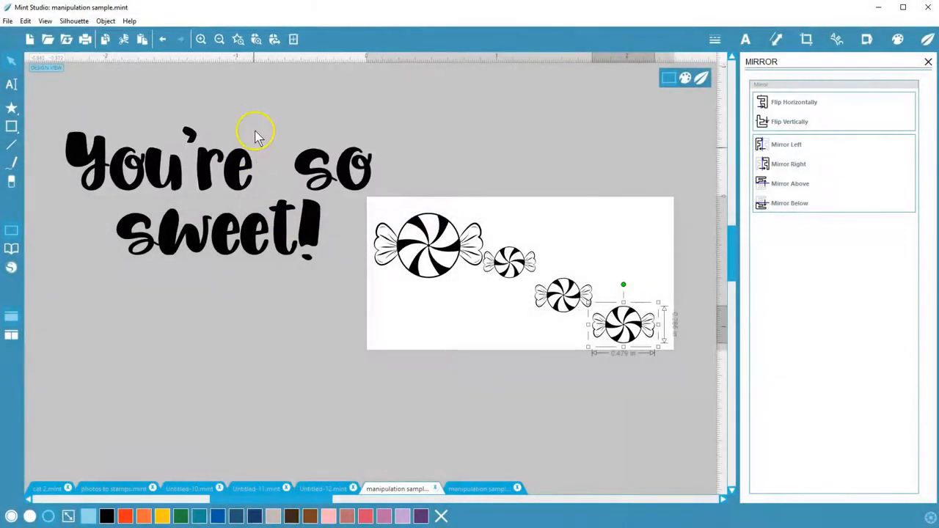
left_click(105, 21)
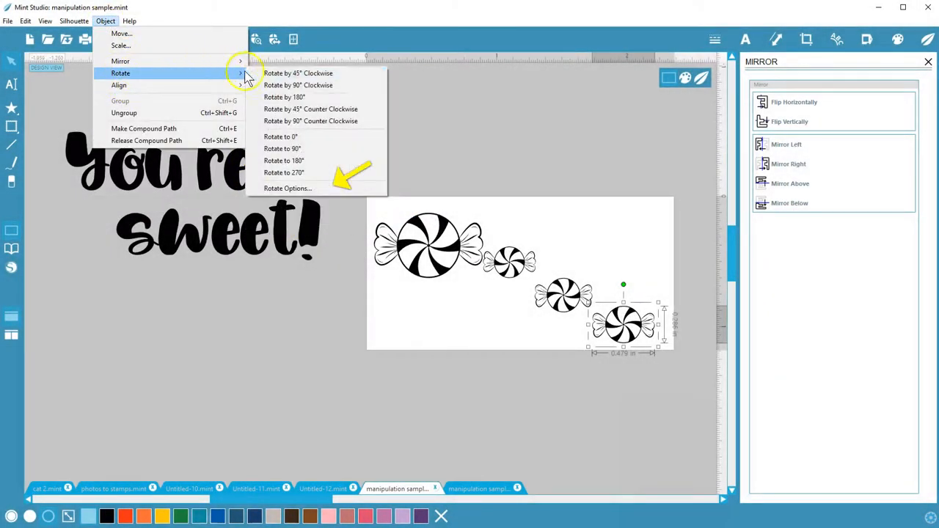
left_click(288, 189)
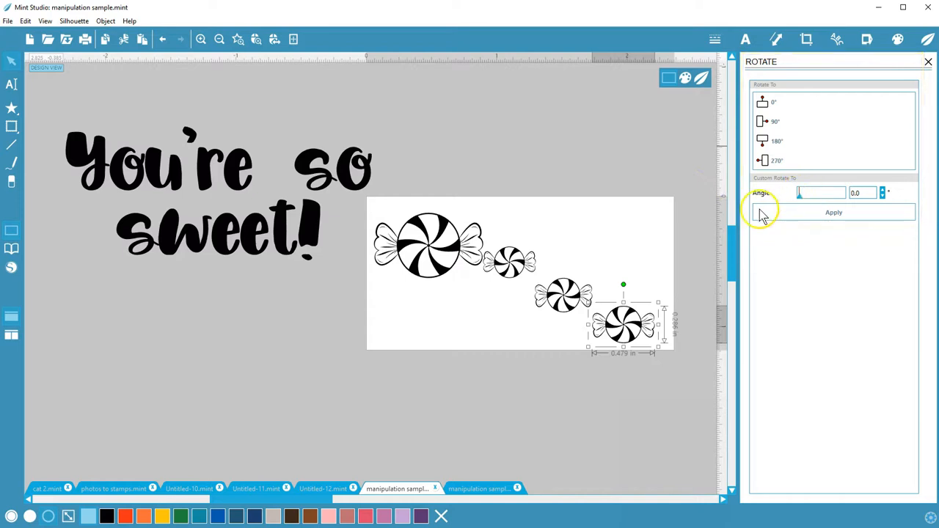
left_click_drag(624, 283, 620, 287)
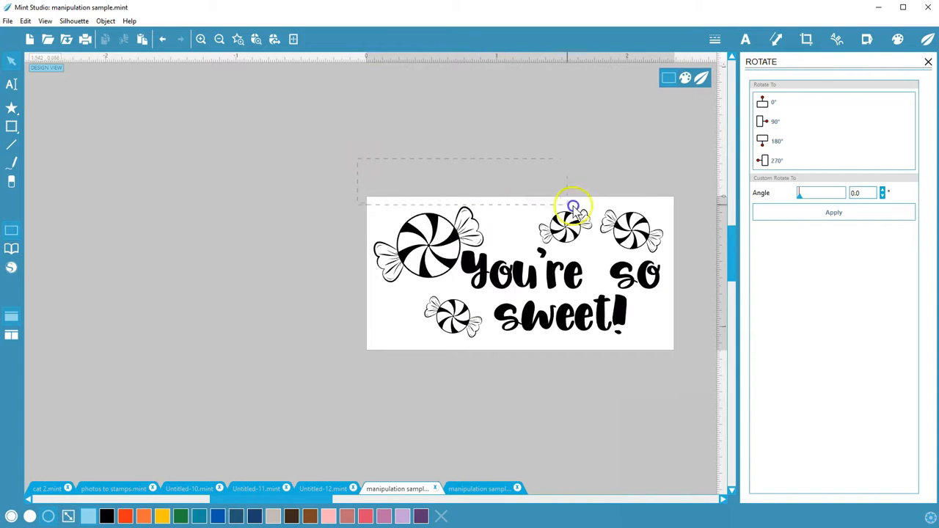
left_click_drag(572, 205, 635, 224)
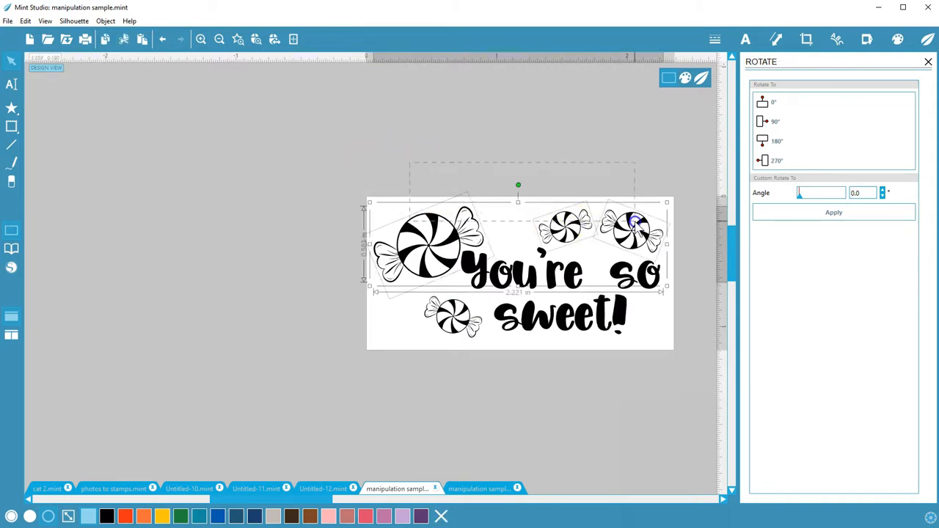
left_click(104, 20)
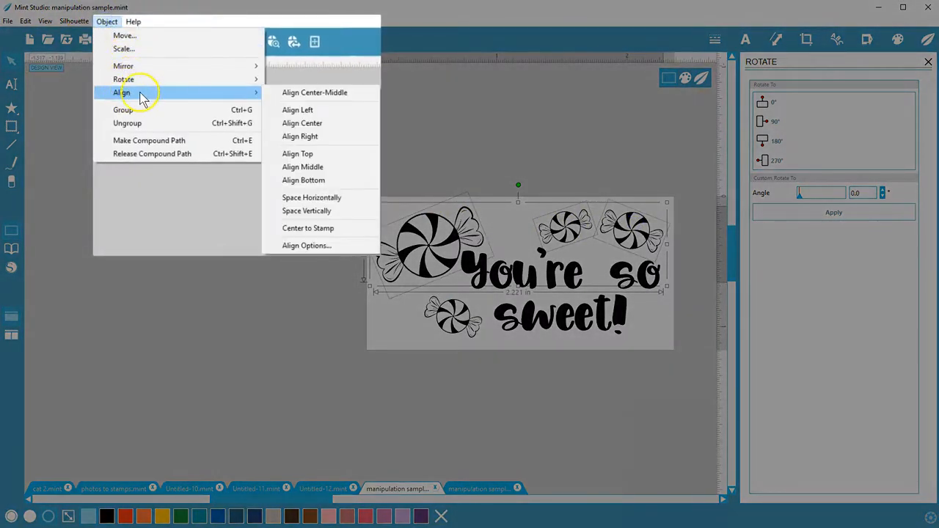
Step: Select the large candy and open the Align Options panel
left_click(292, 153)
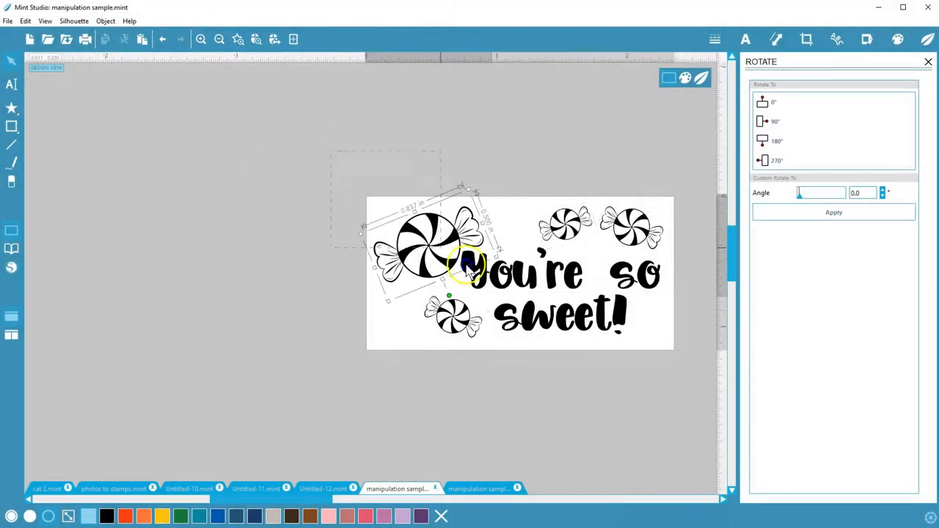
left_click(115, 20)
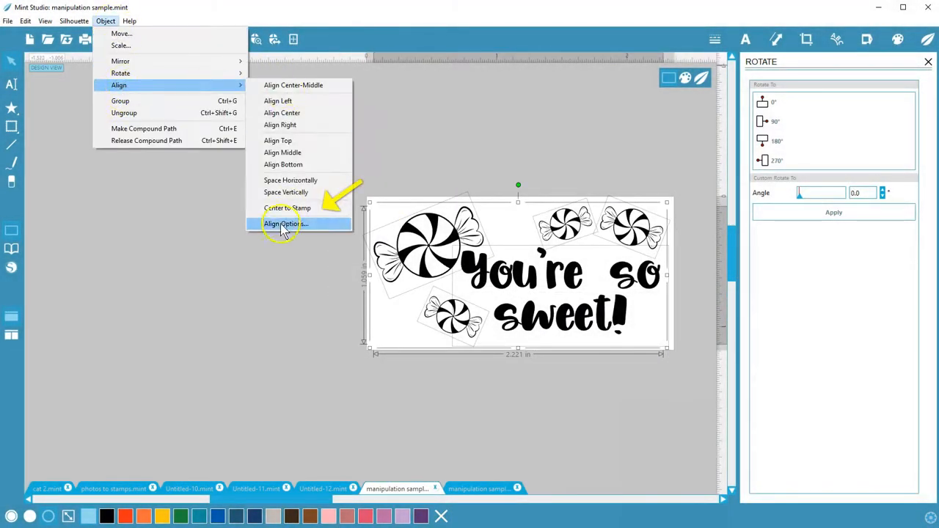
left_click(283, 223)
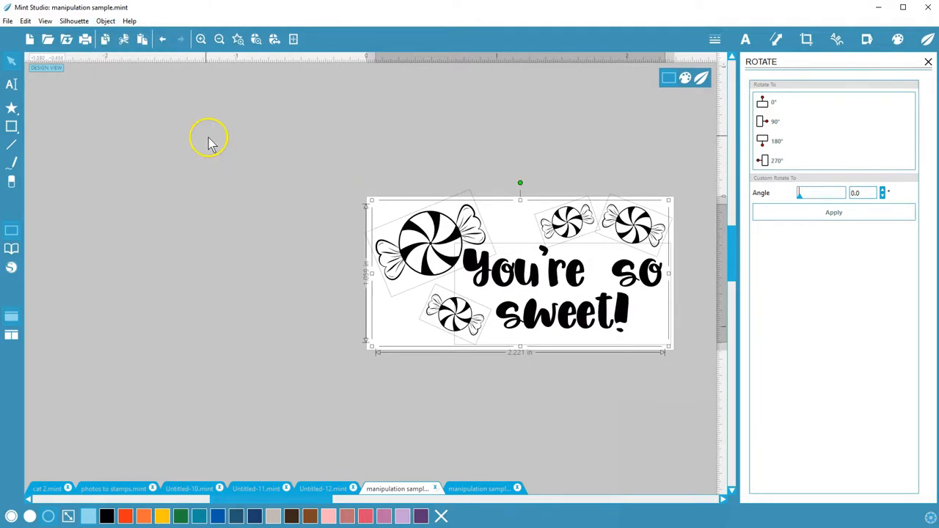
left_click(118, 20)
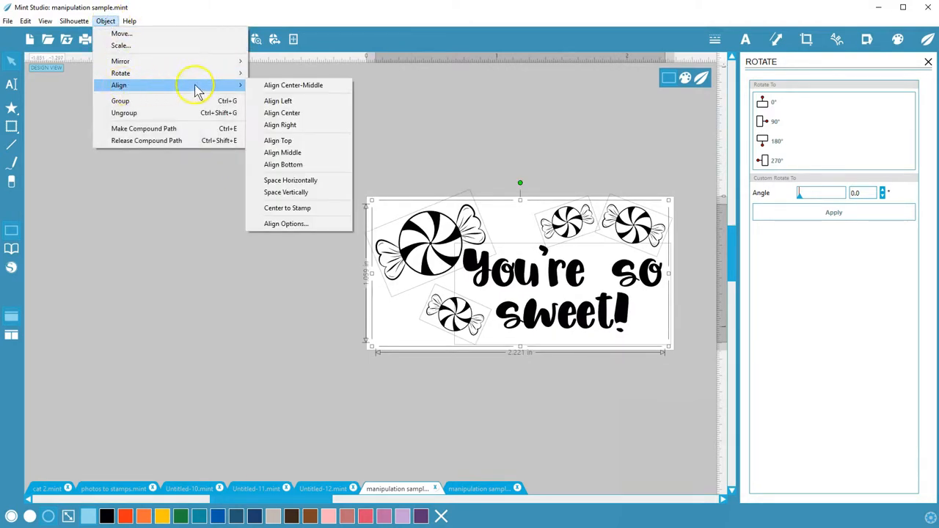
mouse_move(287, 224)
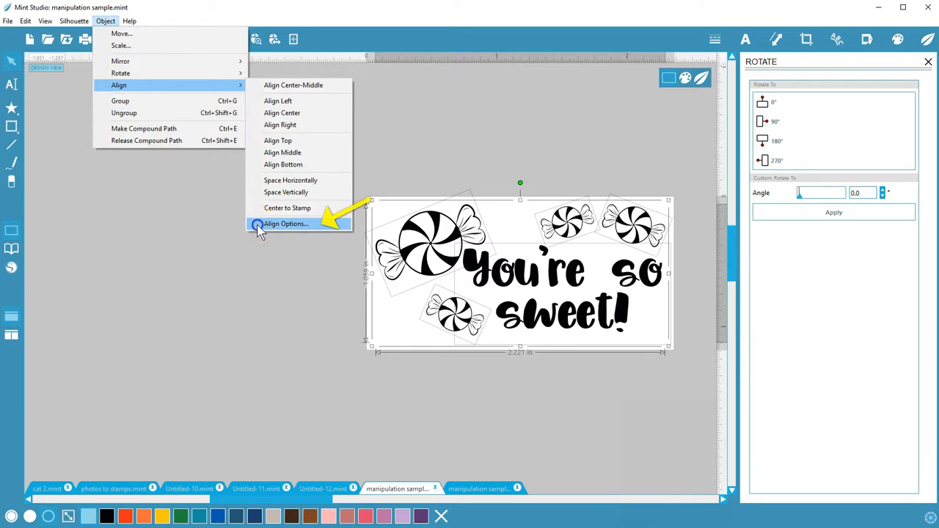
left_click(284, 224)
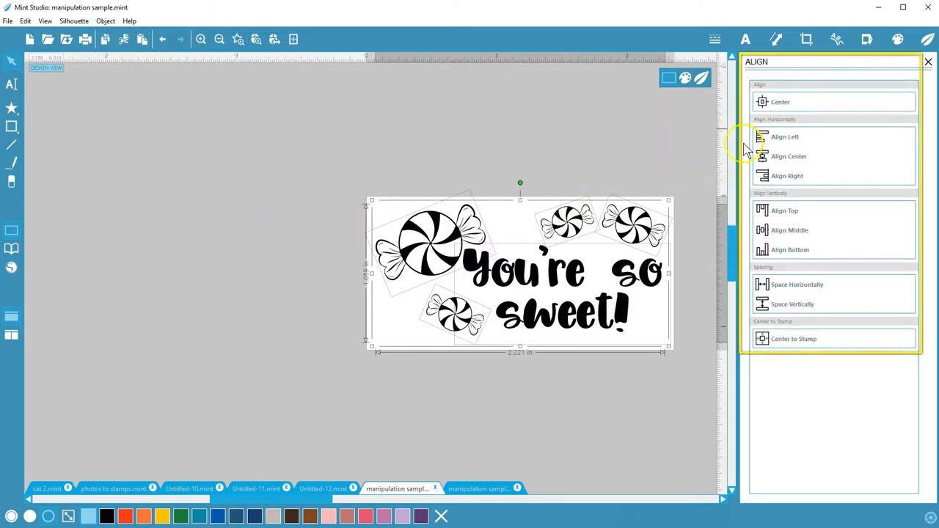
mouse_move(692, 139)
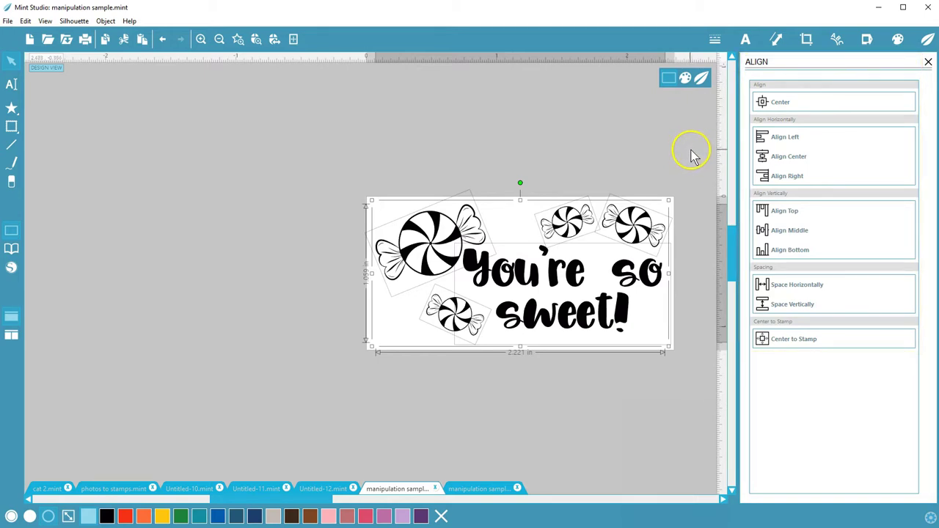
mouse_move(431, 443)
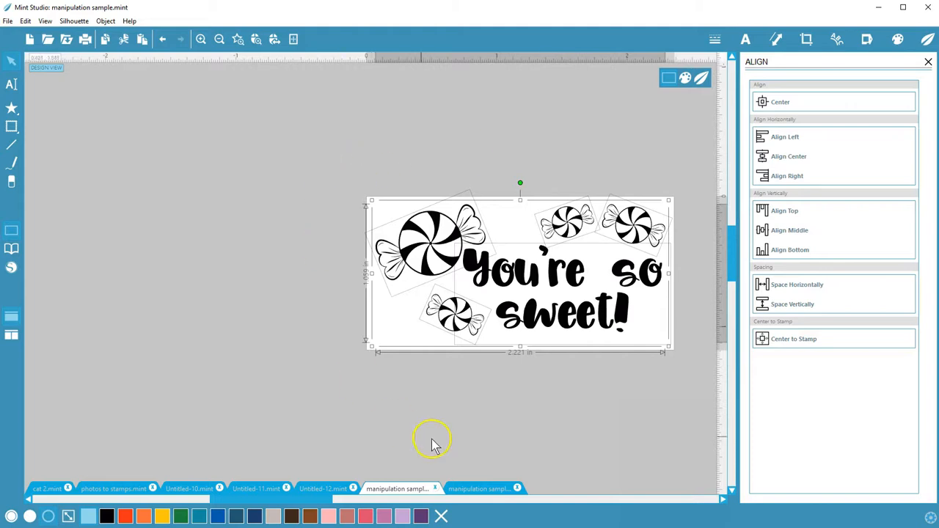
Step: Switch to the 'Tiny acorns become mighty oaks' document, select the quote, and show the library
left_click(479, 489)
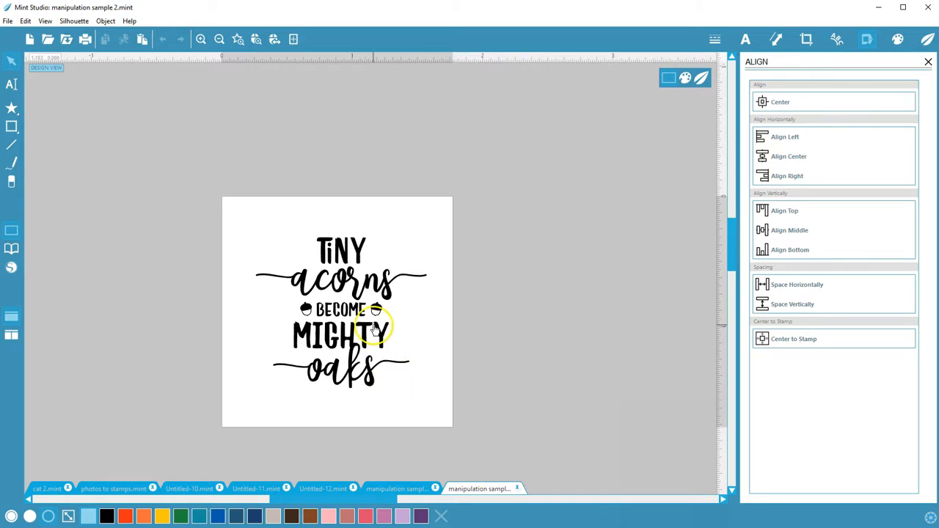
right_click(372, 330)
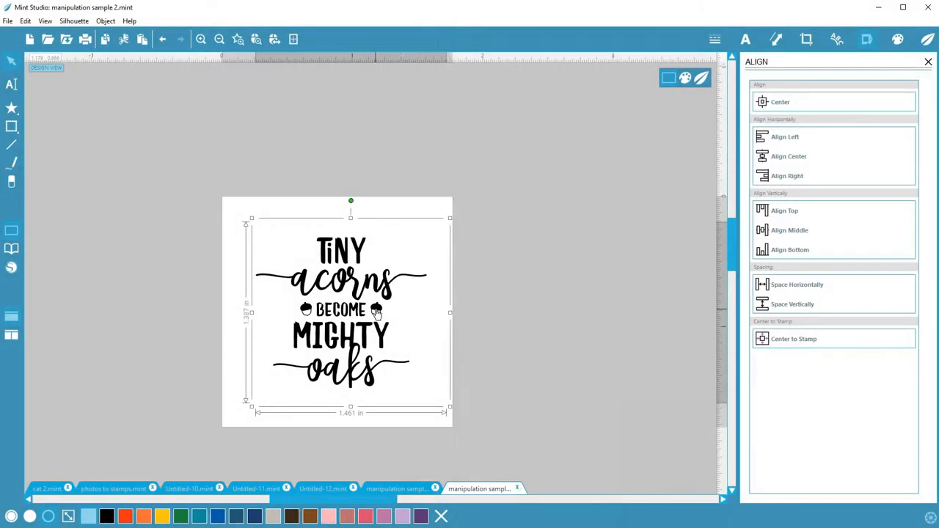
mouse_move(11, 250)
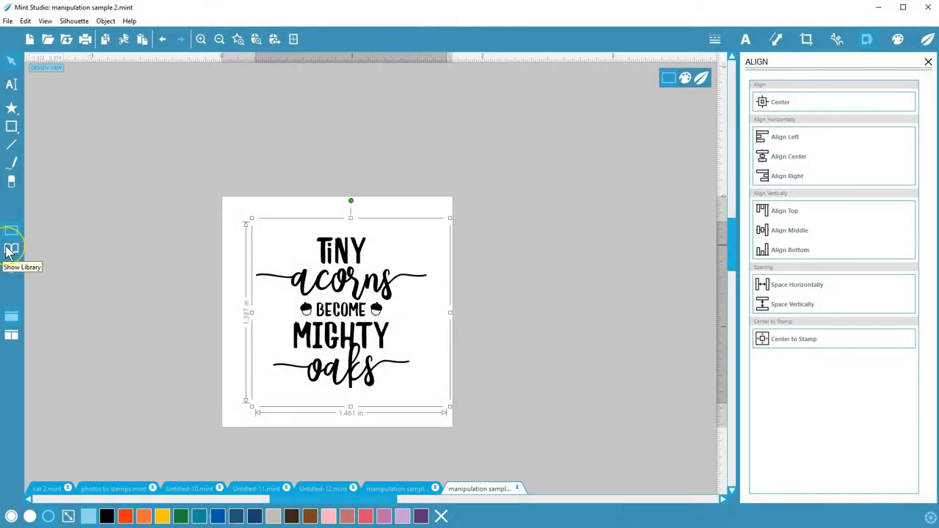
left_click(11, 249)
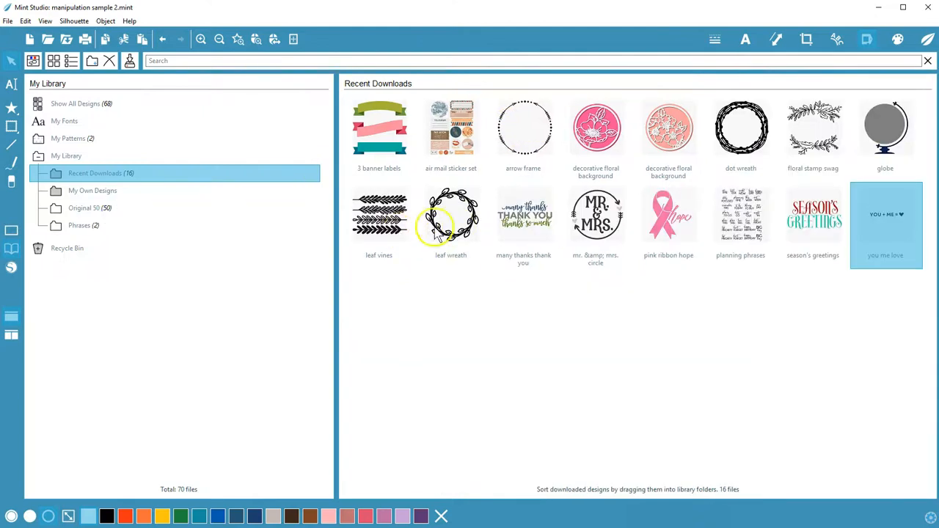
Step: Place the dot wreath design from Recent Downloads onto the acorn quote stamp
double_click(450, 214)
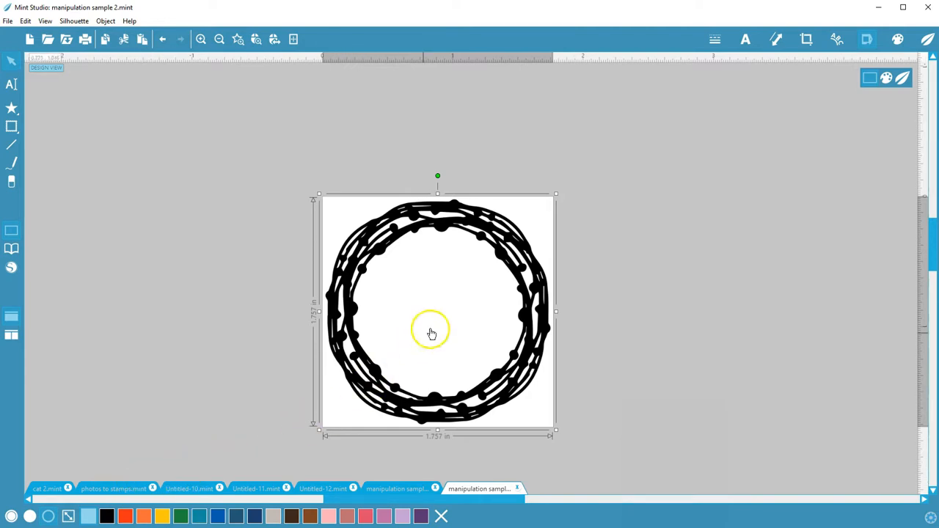
Step: Send the dot wreath to the back so the acorn quote shows inside it
right_click(432, 331)
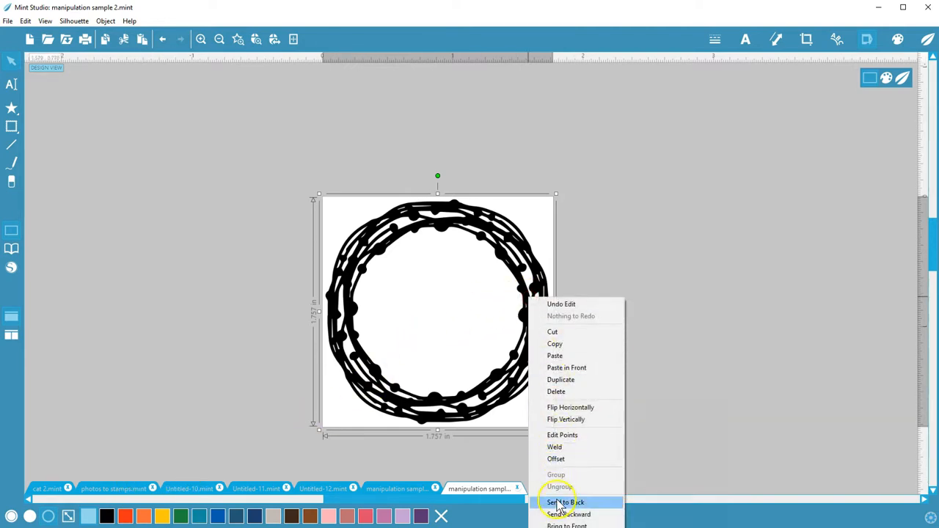
left_click(563, 502)
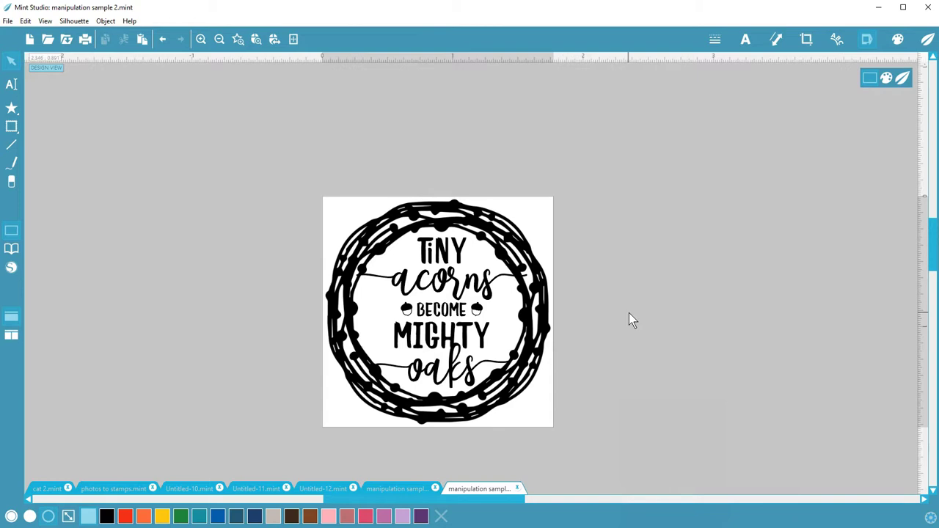
mouse_move(635, 320)
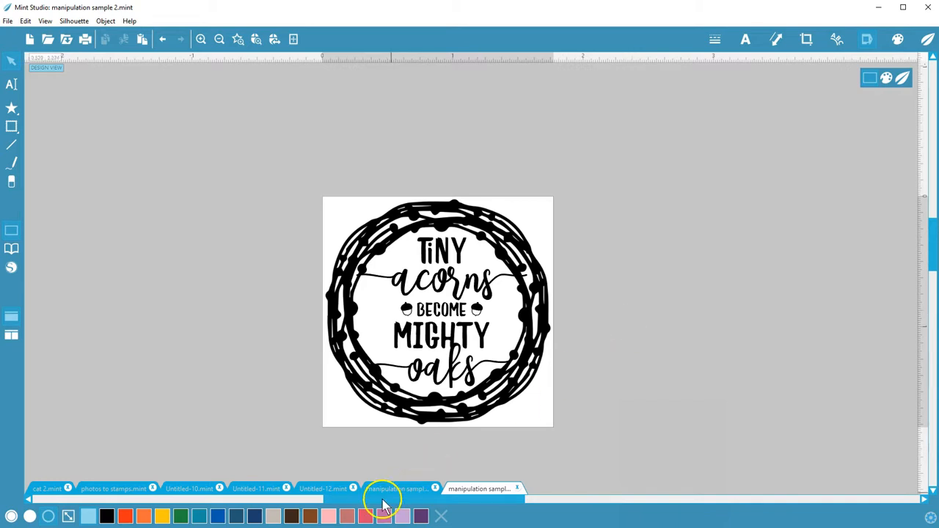
Step: Return to the peppermint candy stamp document and select the large tilted candy
left_click(397, 488)
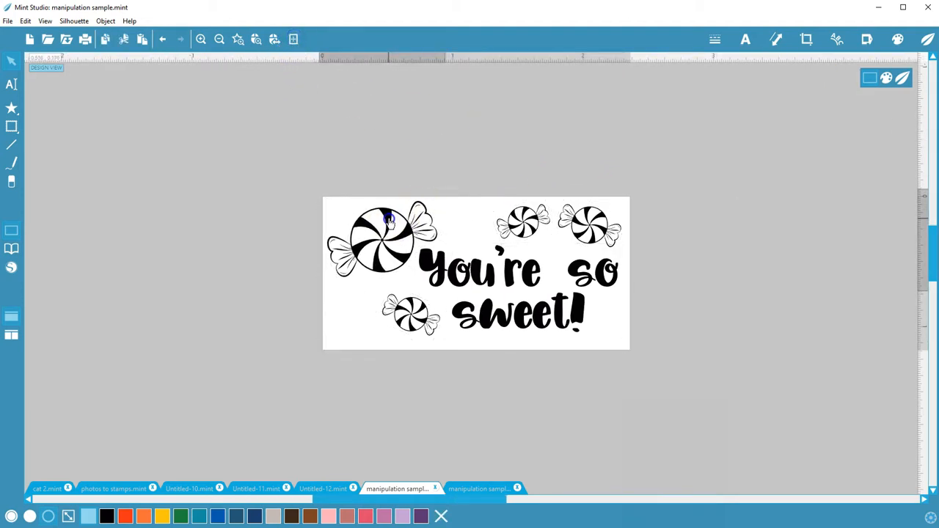
left_click(384, 238)
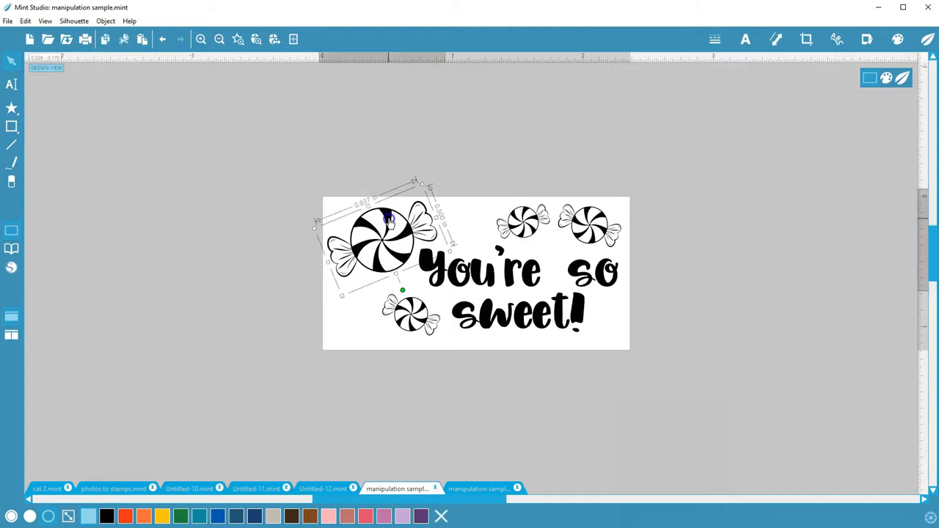